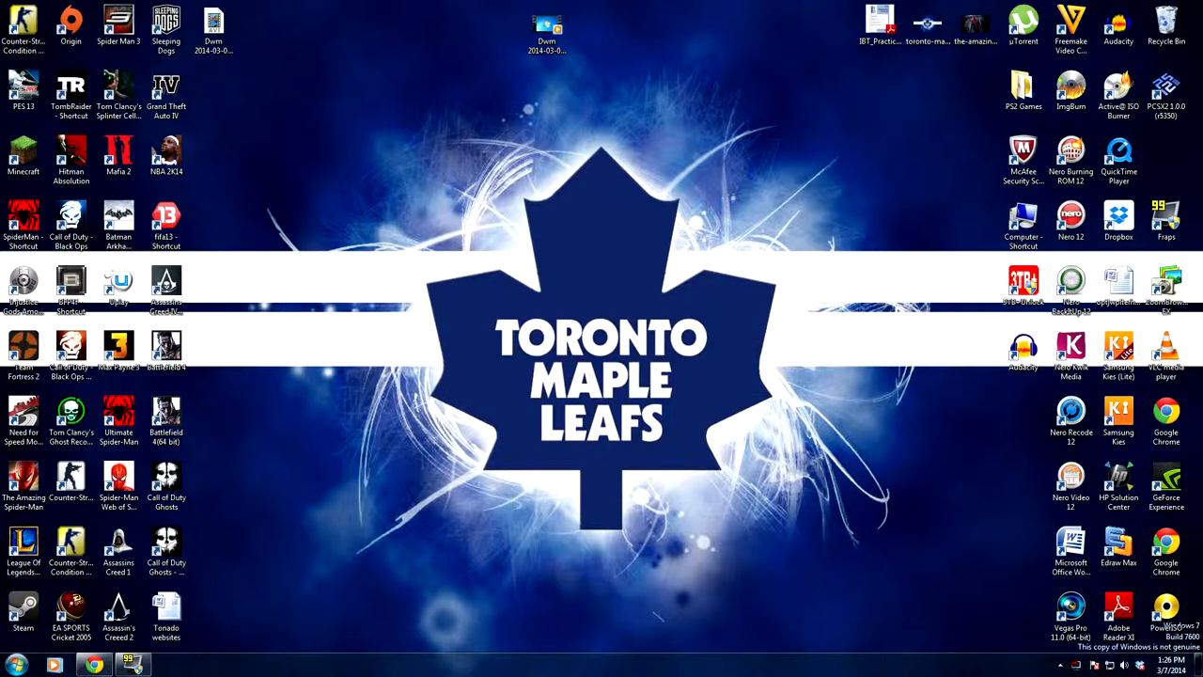
Open the Dwm recording's Properties, then launch Freemake Video Converter from its desktop shortcut.
{"action": "left_click", "coordinate": [547, 24]}
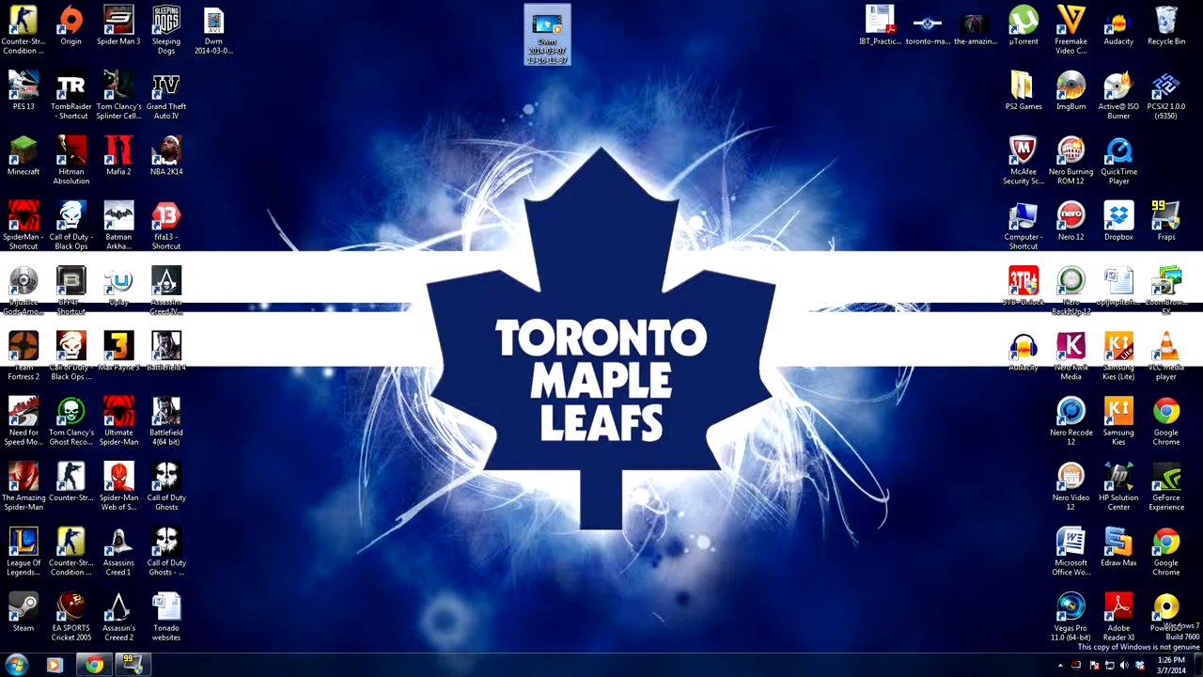
{"action": "right_click", "coordinate": [547, 28]}
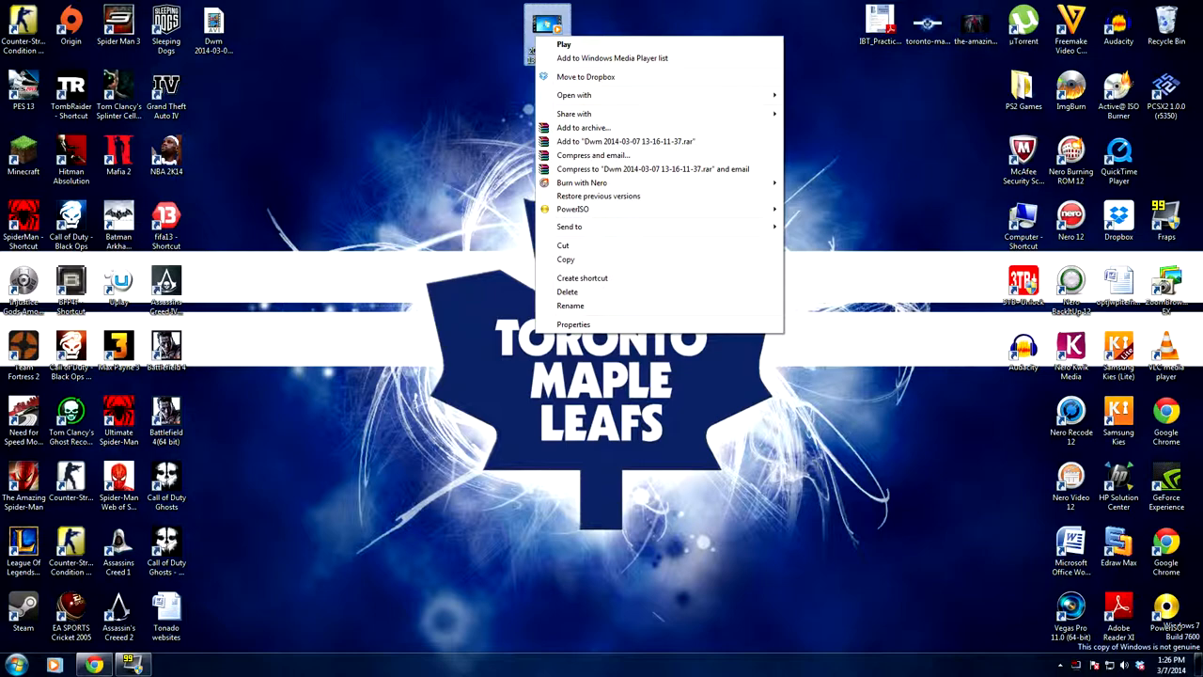
{"action": "left_click", "coordinate": [574, 324]}
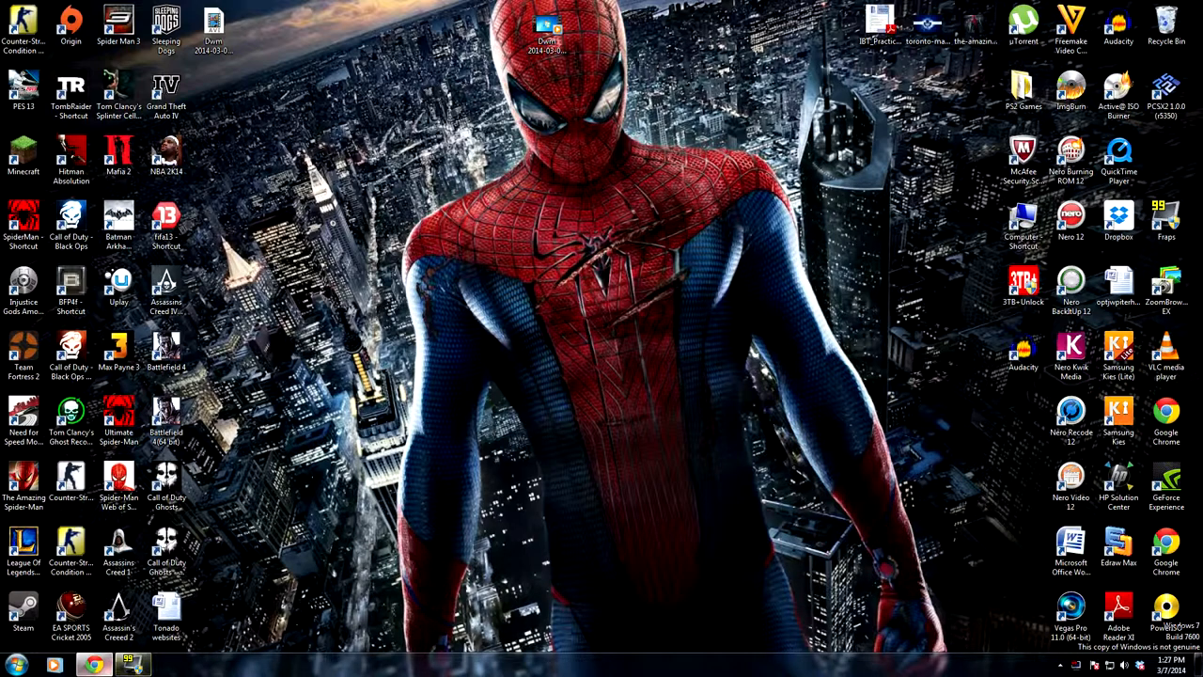
{"action": "left_click", "coordinate": [94, 665]}
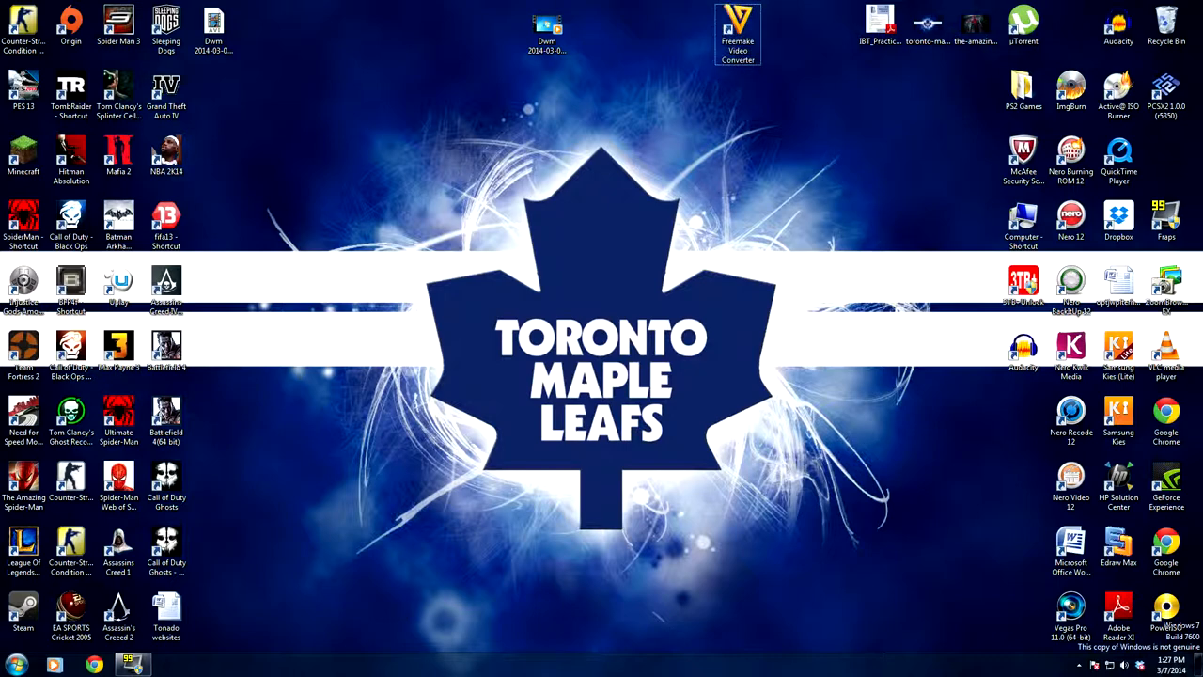
{"action": "double_click", "coordinate": [738, 28]}
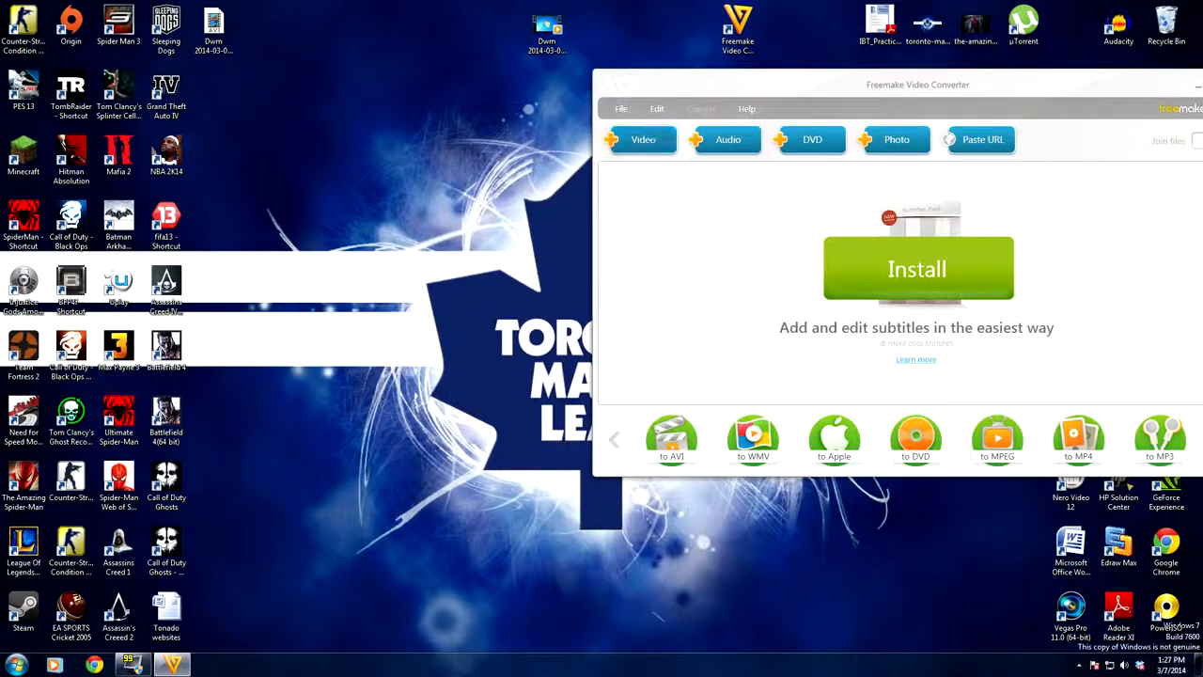
{"action": "left_click", "coordinate": [643, 139]}
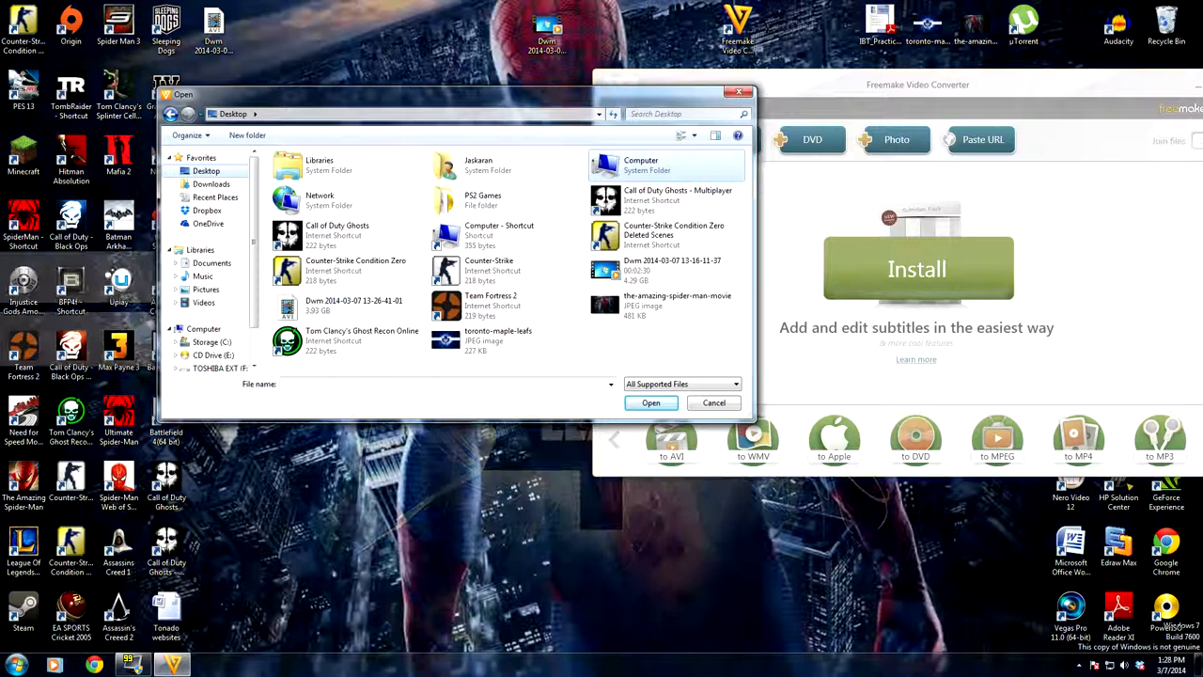
{"action": "left_click", "coordinate": [672, 270]}
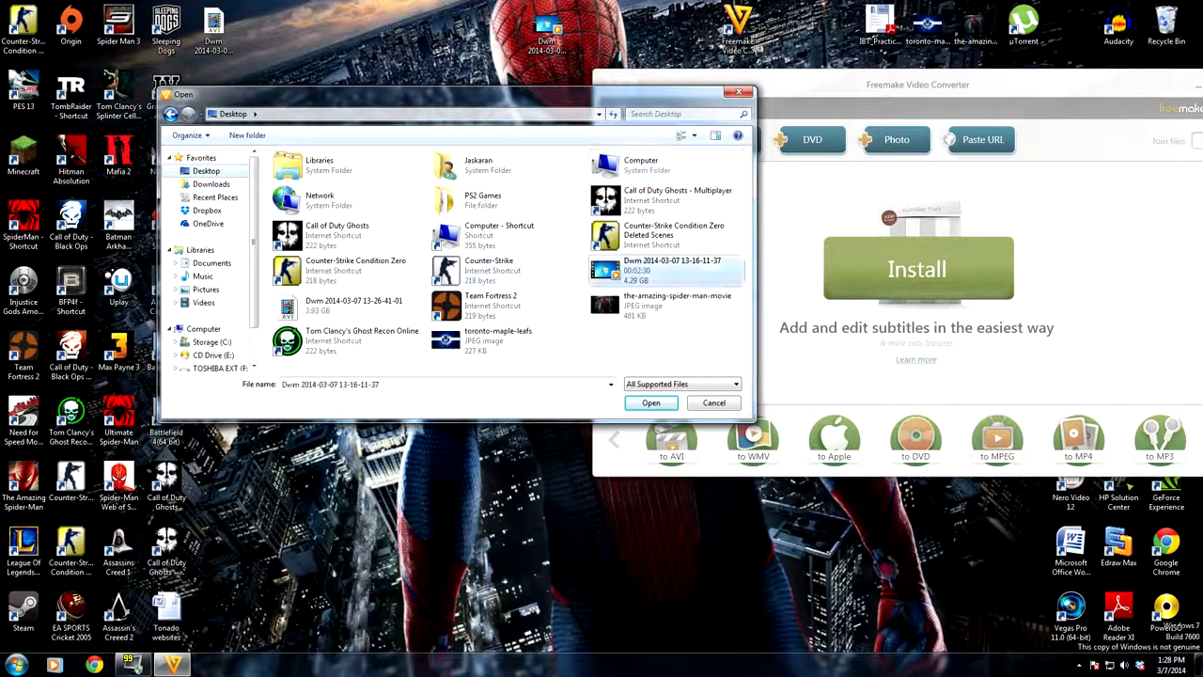
{"action": "left_click", "coordinate": [651, 402]}
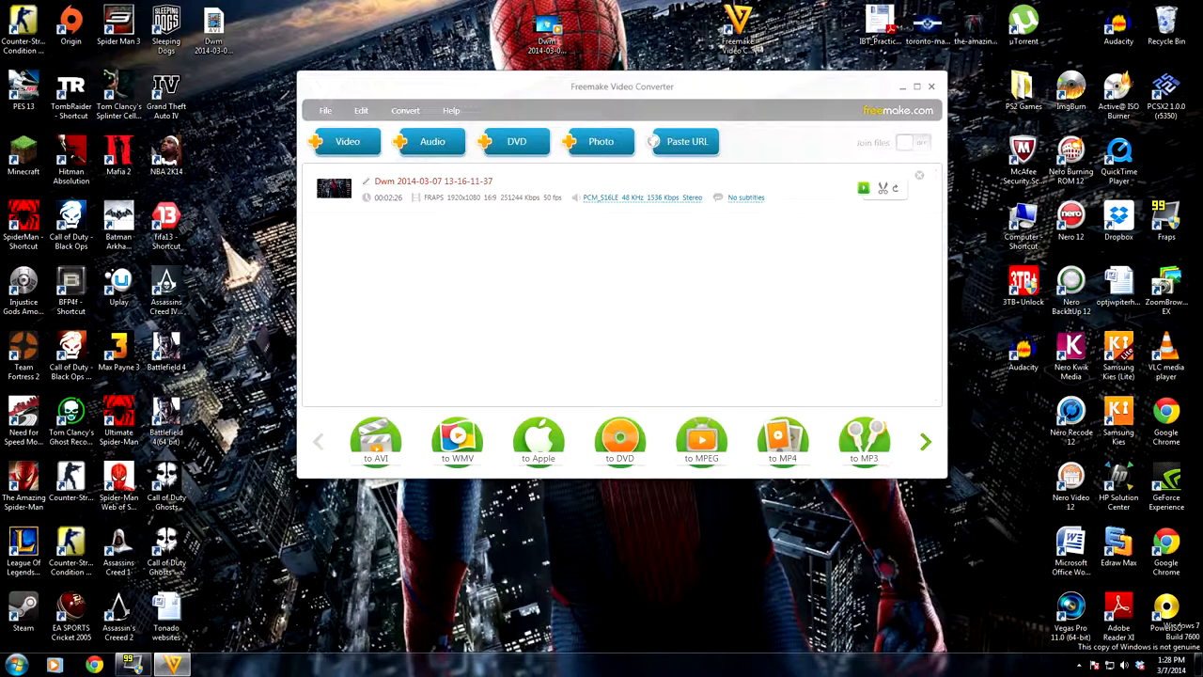
Open the Dwm recording's editing window from its row.
{"action": "left_click", "coordinate": [516, 141]}
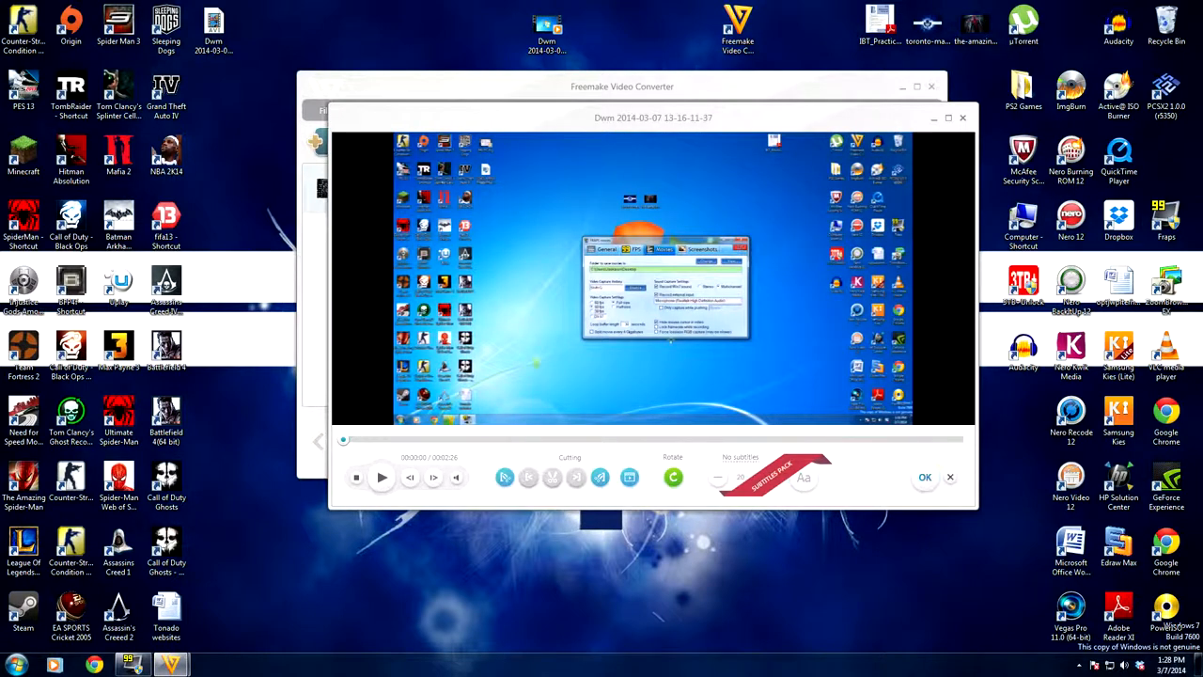
Close the editing window to return to the main list.
{"action": "left_click", "coordinate": [925, 477]}
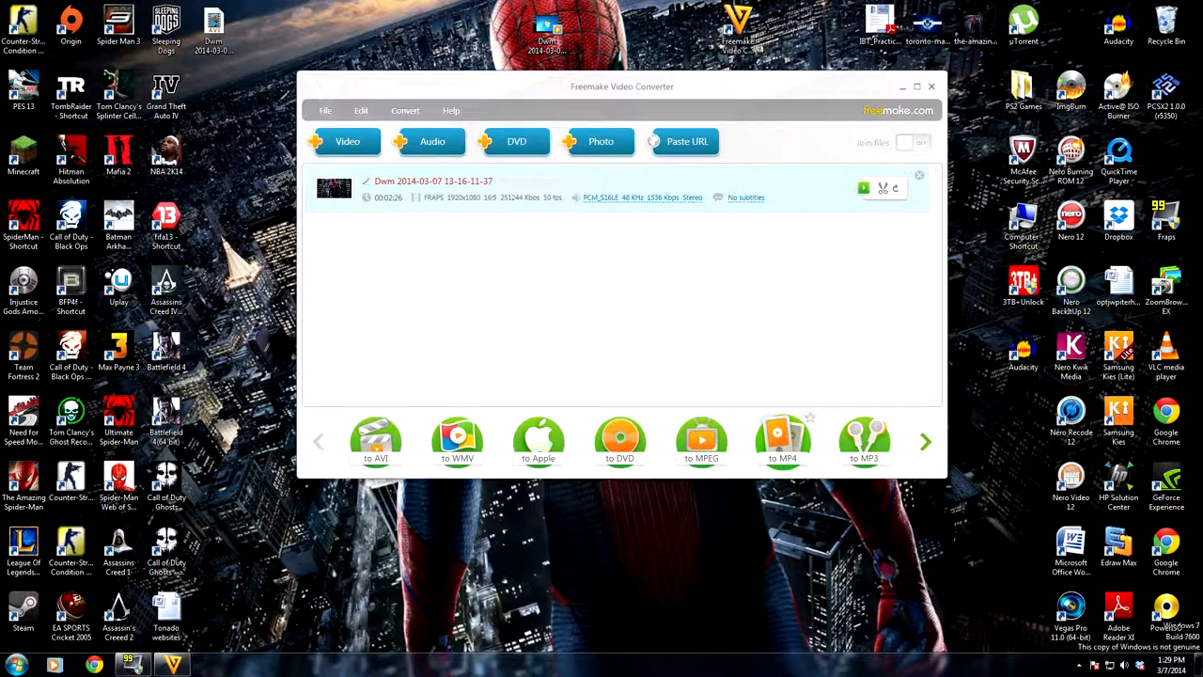
Choose MP4 output and edit the youtube preset, keeping H.264 video.
{"action": "left_click", "coordinate": [783, 439]}
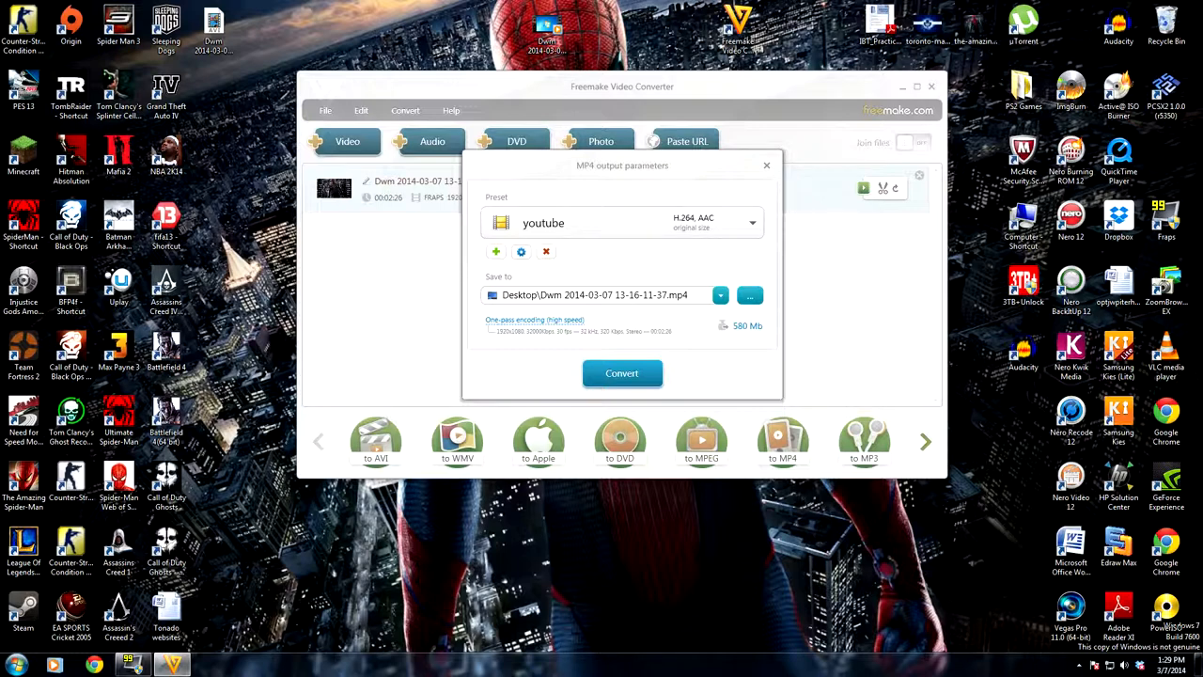
{"action": "left_click", "coordinate": [521, 251]}
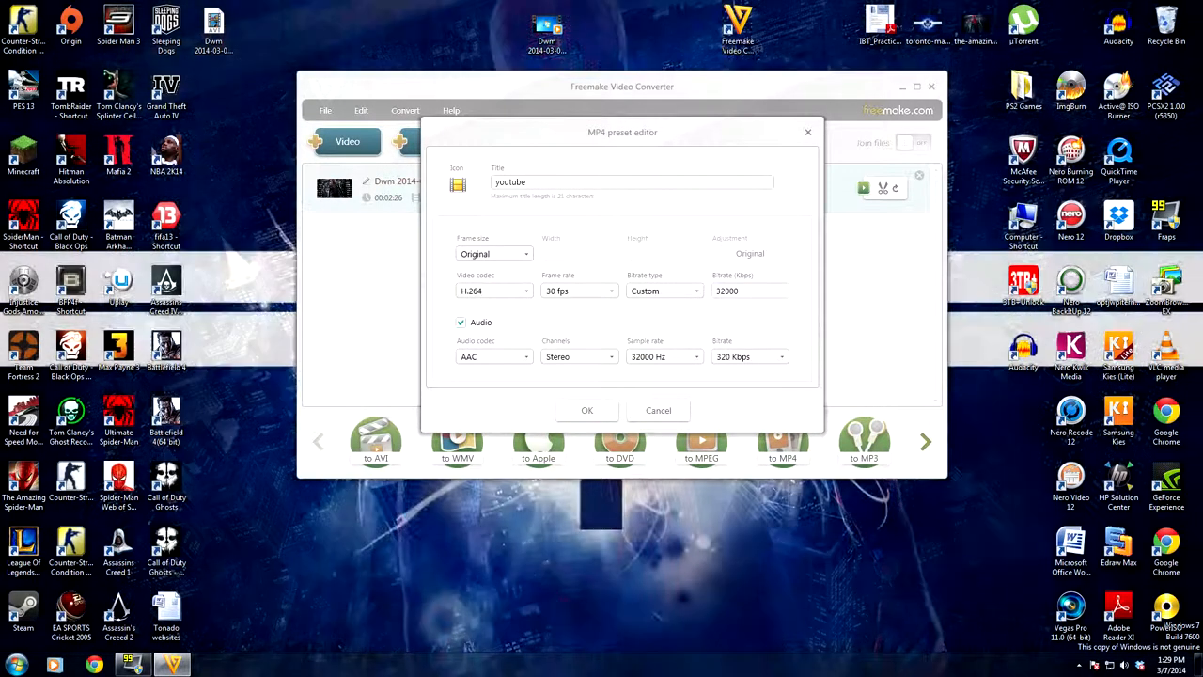
{"action": "left_click", "coordinate": [527, 282]}
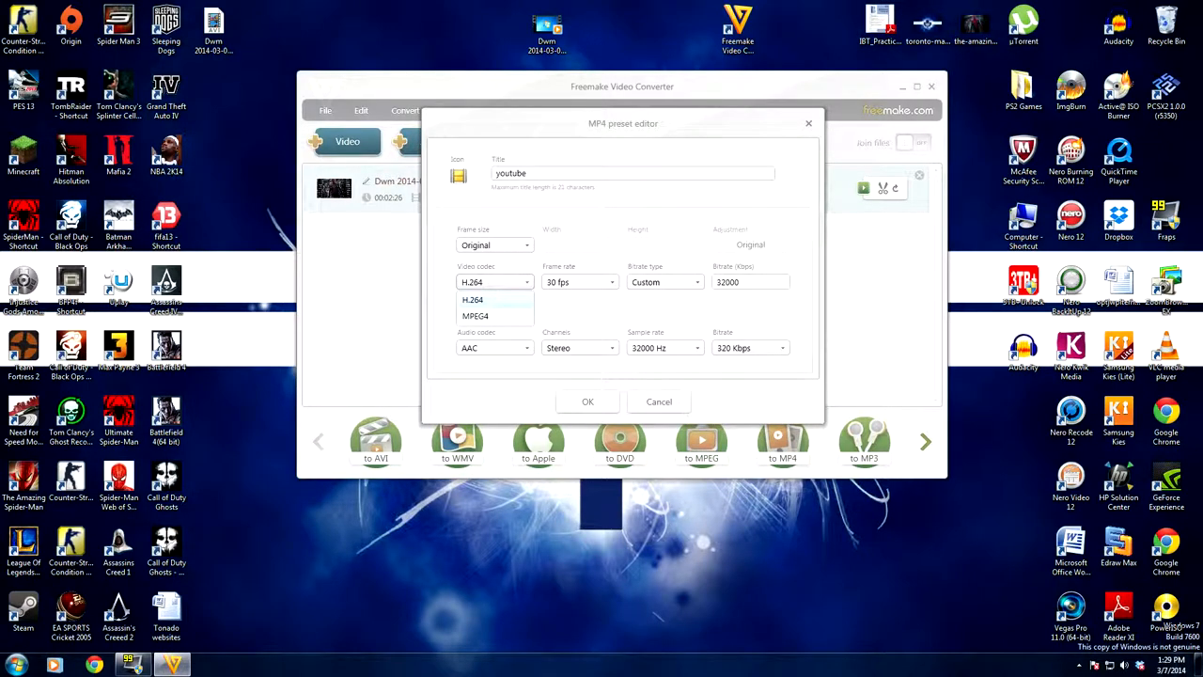
{"action": "left_click", "coordinate": [473, 298]}
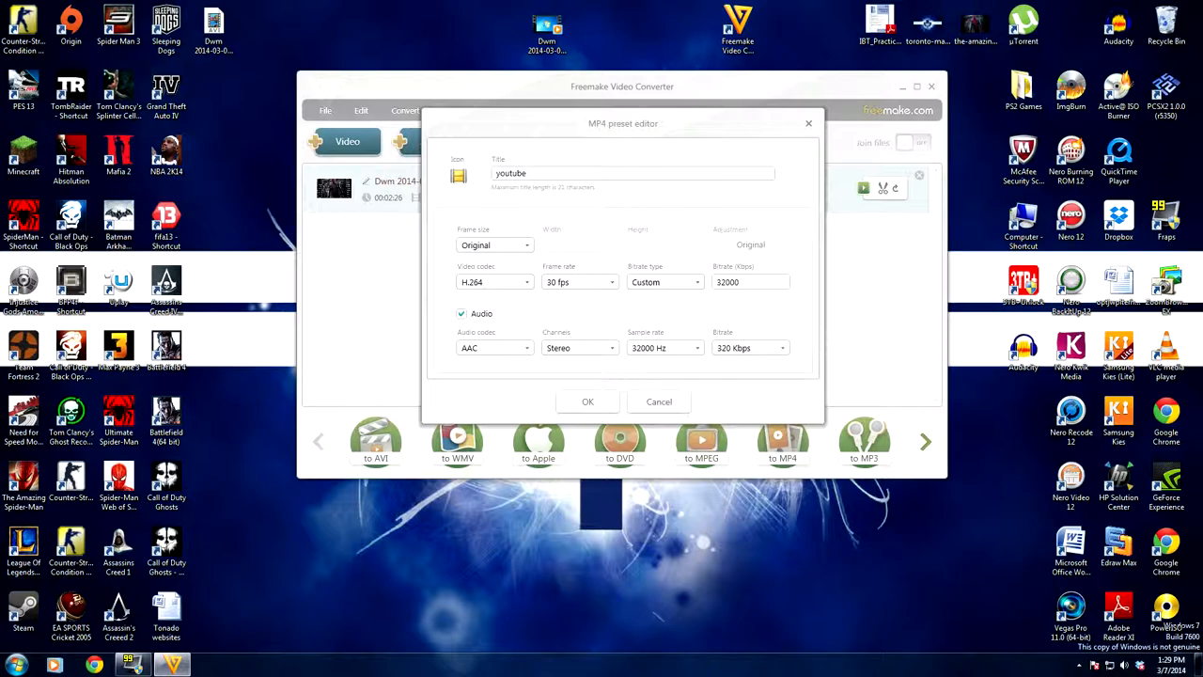
Set the youtube preset's frame rate to 30 fps.
{"action": "left_click", "coordinate": [527, 282]}
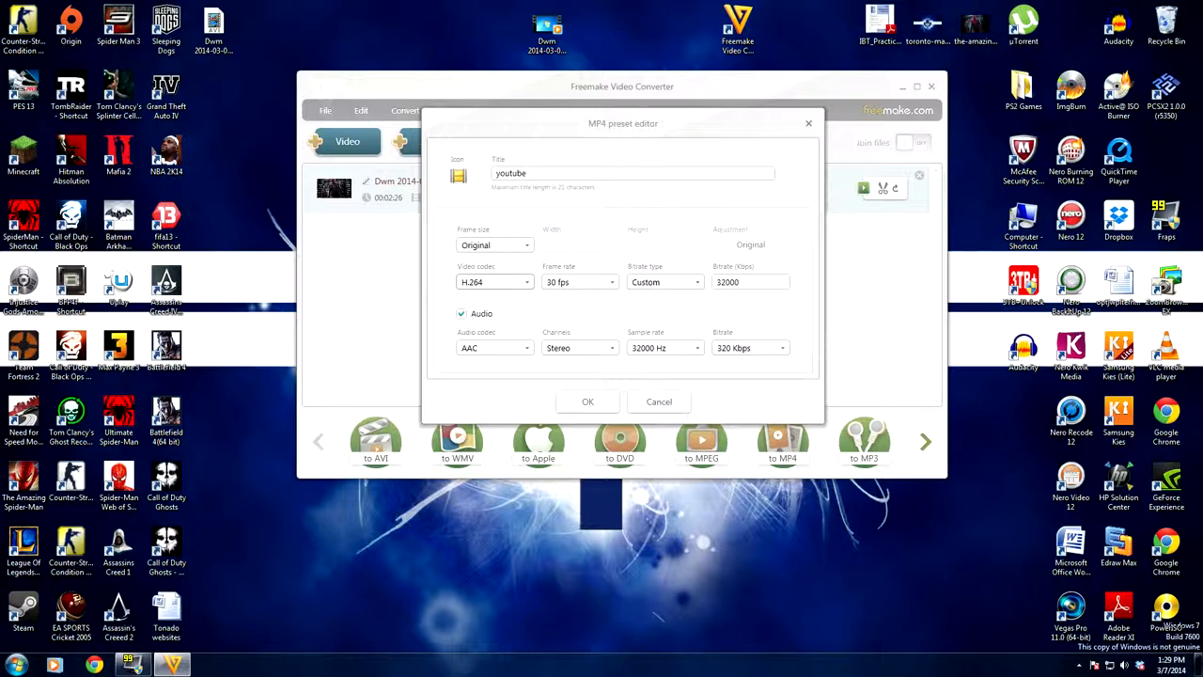
{"action": "left_click", "coordinate": [611, 282]}
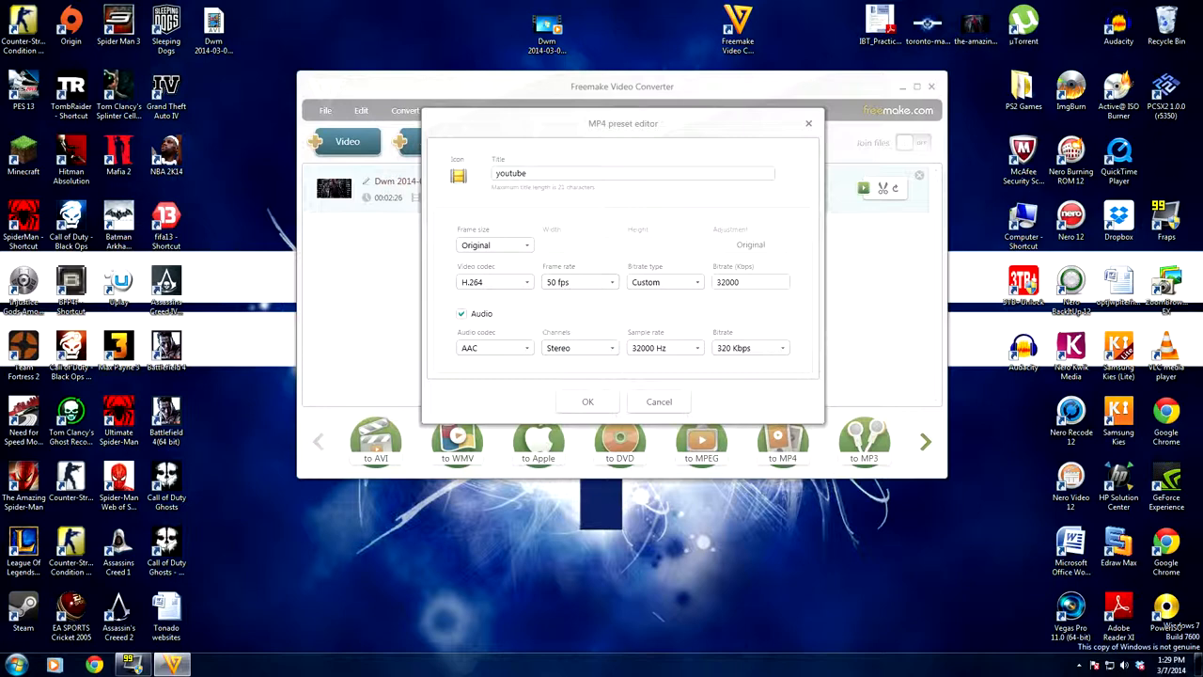
{"action": "left_click", "coordinate": [611, 282]}
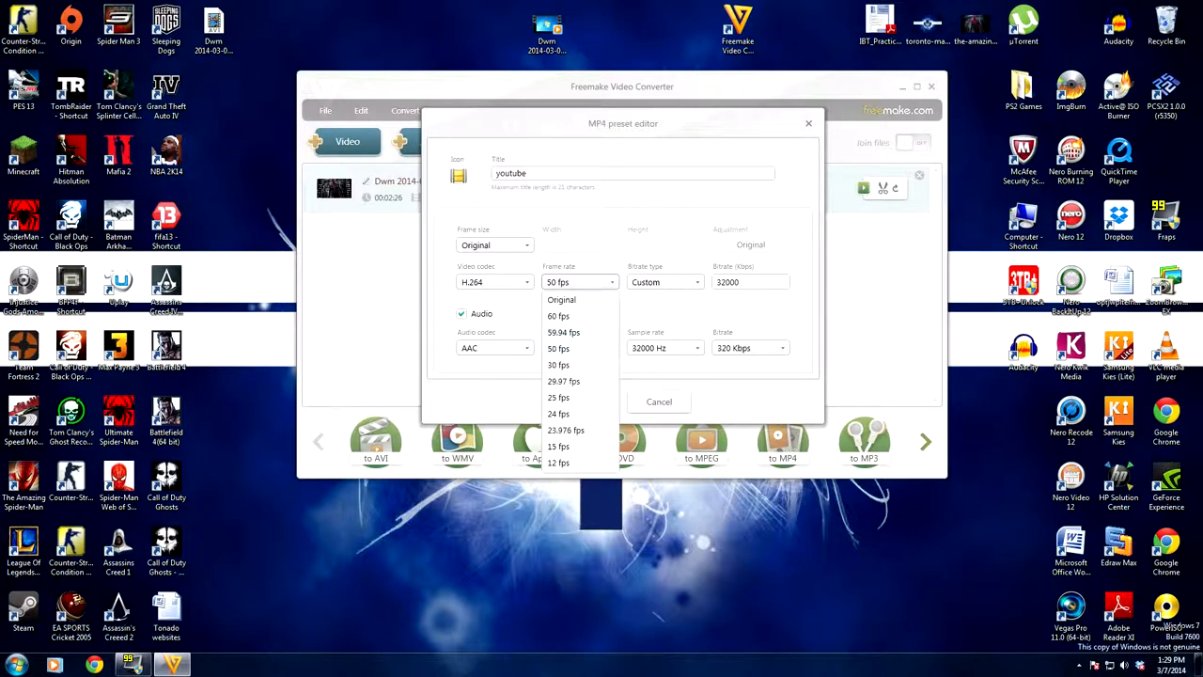
{"action": "left_click", "coordinate": [558, 365]}
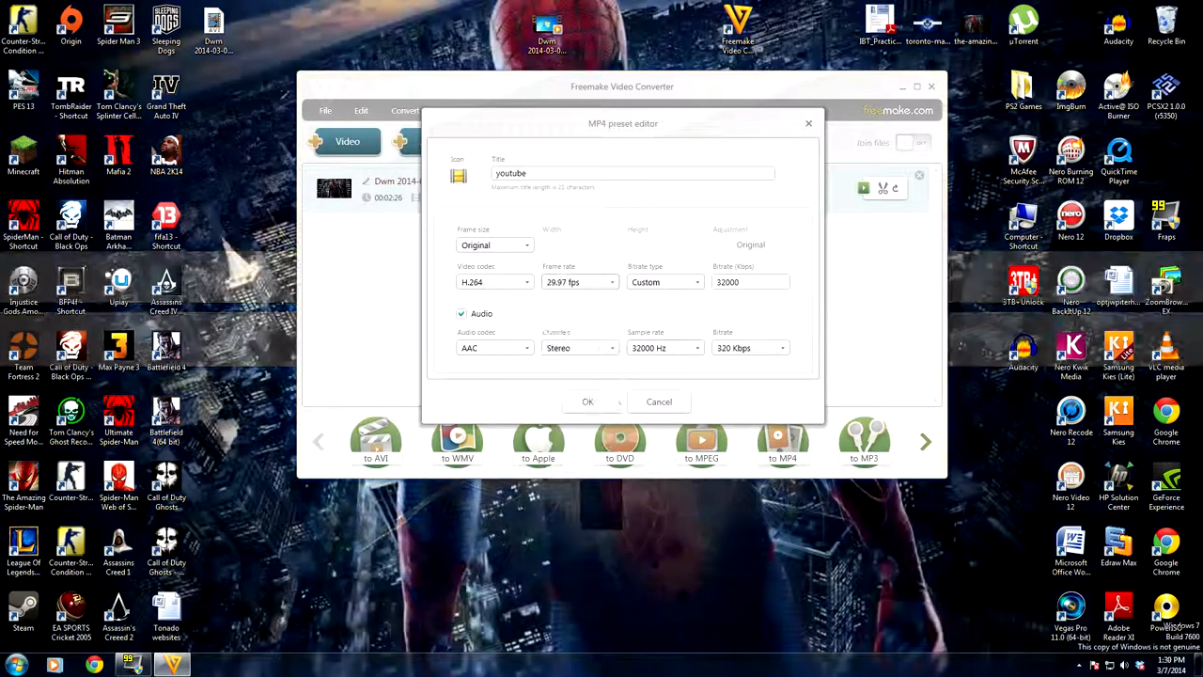
{"action": "left_click", "coordinate": [612, 282]}
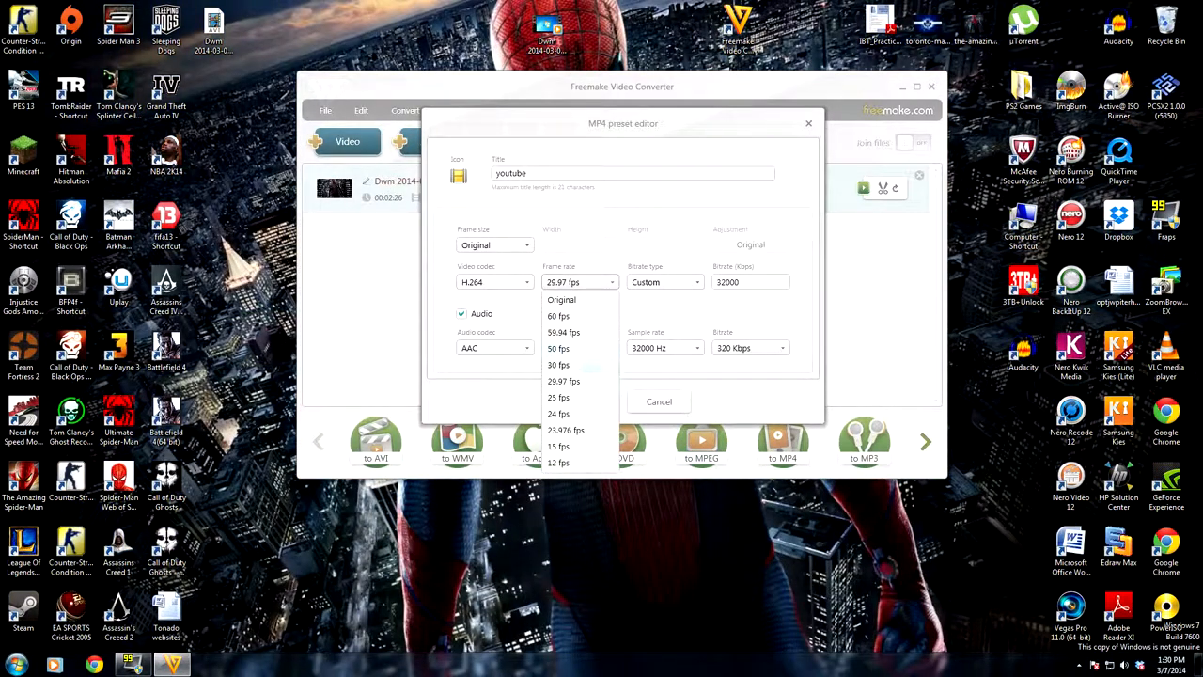
{"action": "left_click", "coordinate": [559, 365]}
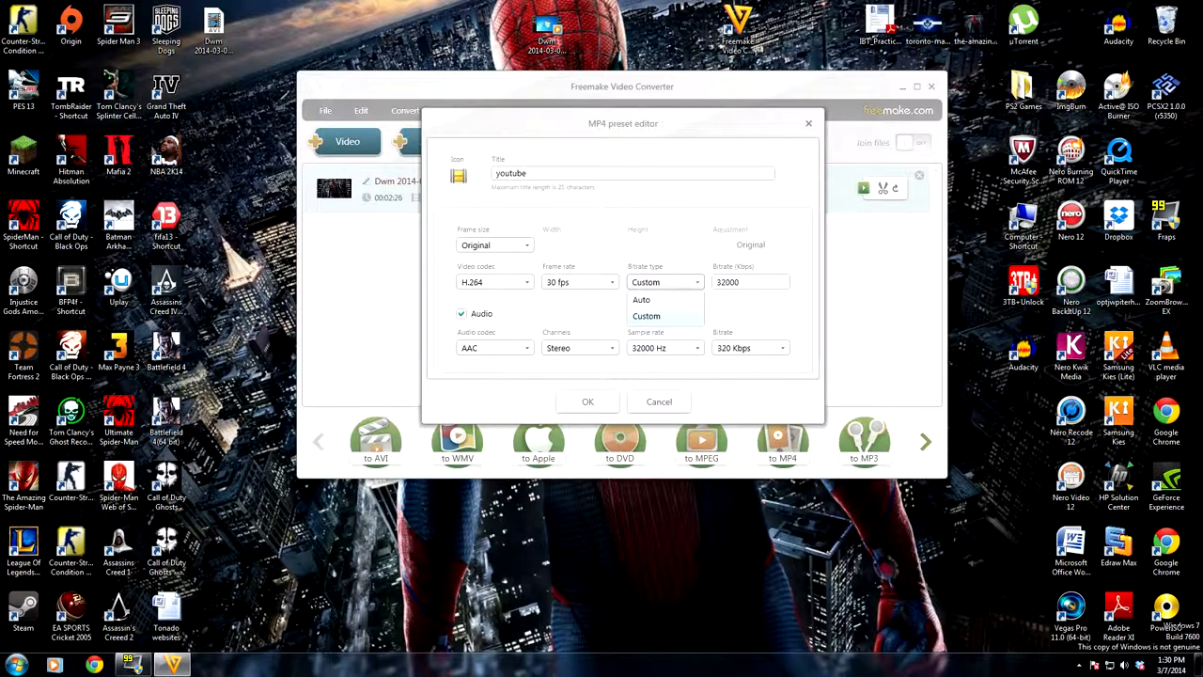
Switch video bitrate to Auto; confirm AAC, Stereo, 32000 Hz, 320 Kbps audio.
{"action": "left_click", "coordinate": [642, 299]}
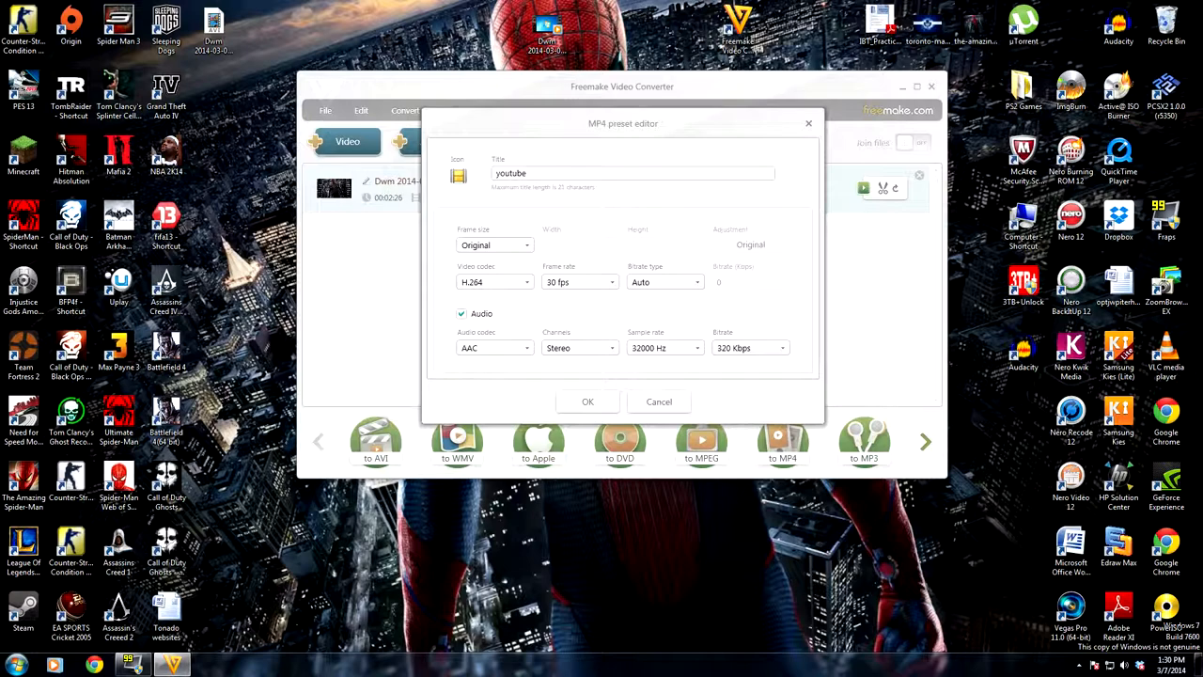
{"action": "left_click", "coordinate": [526, 347]}
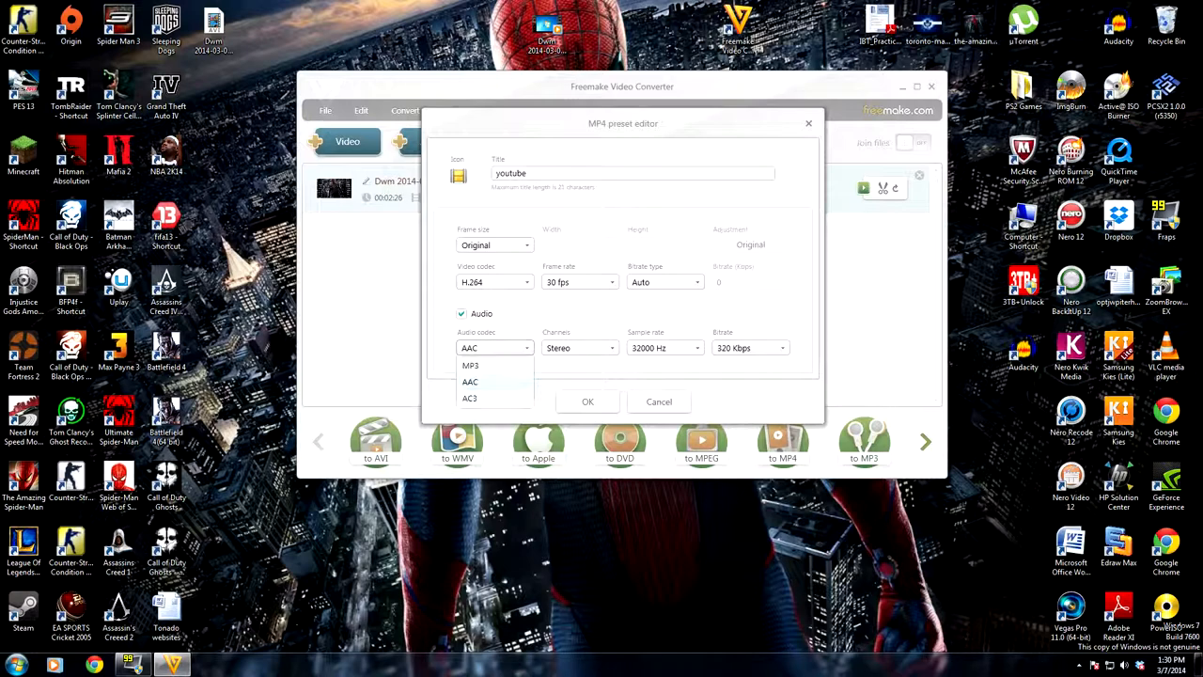
{"action": "left_click", "coordinate": [612, 348]}
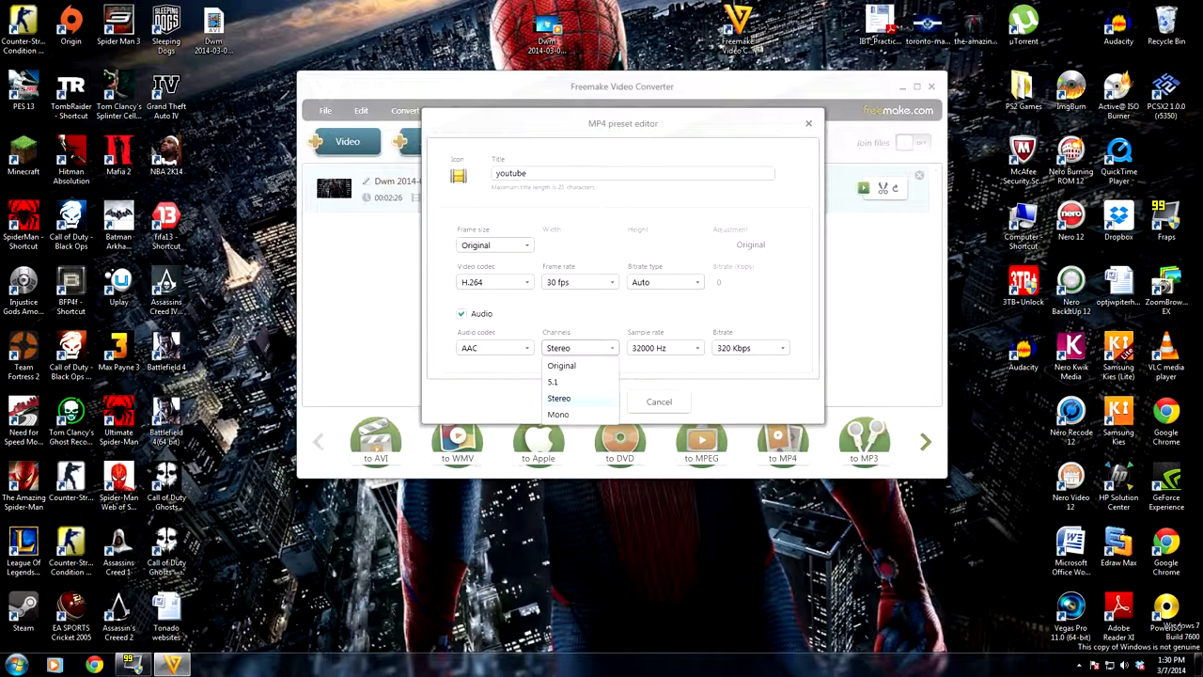
{"action": "left_click", "coordinate": [560, 398]}
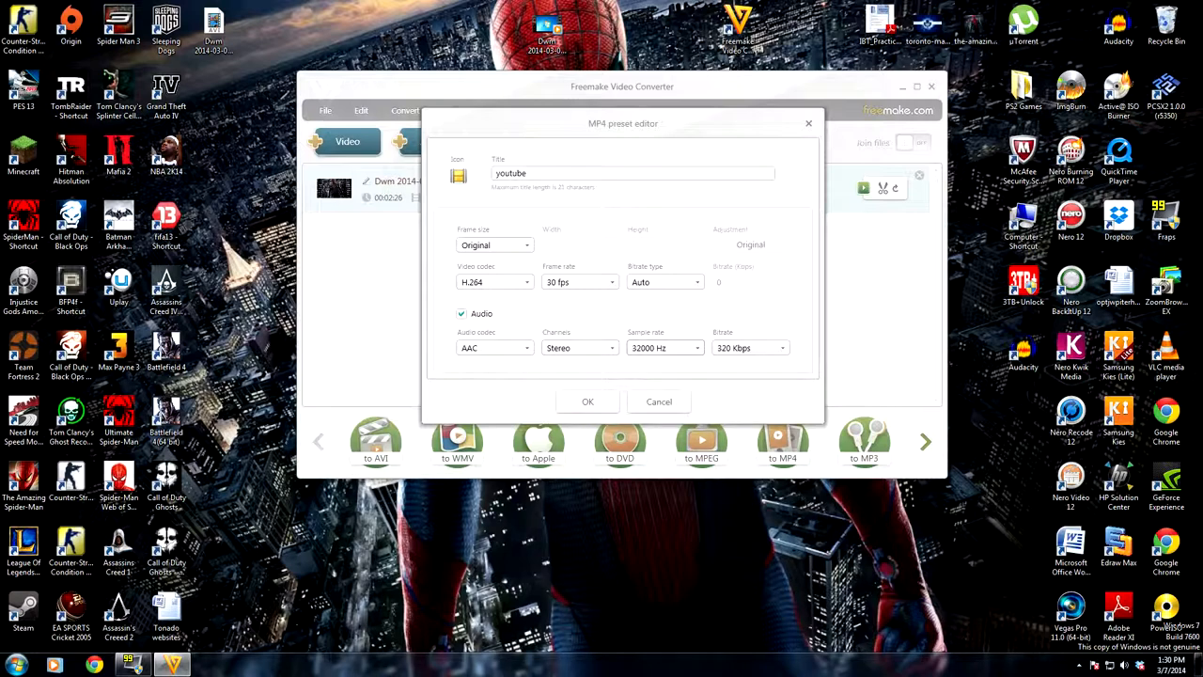
{"action": "left_click", "coordinate": [695, 348]}
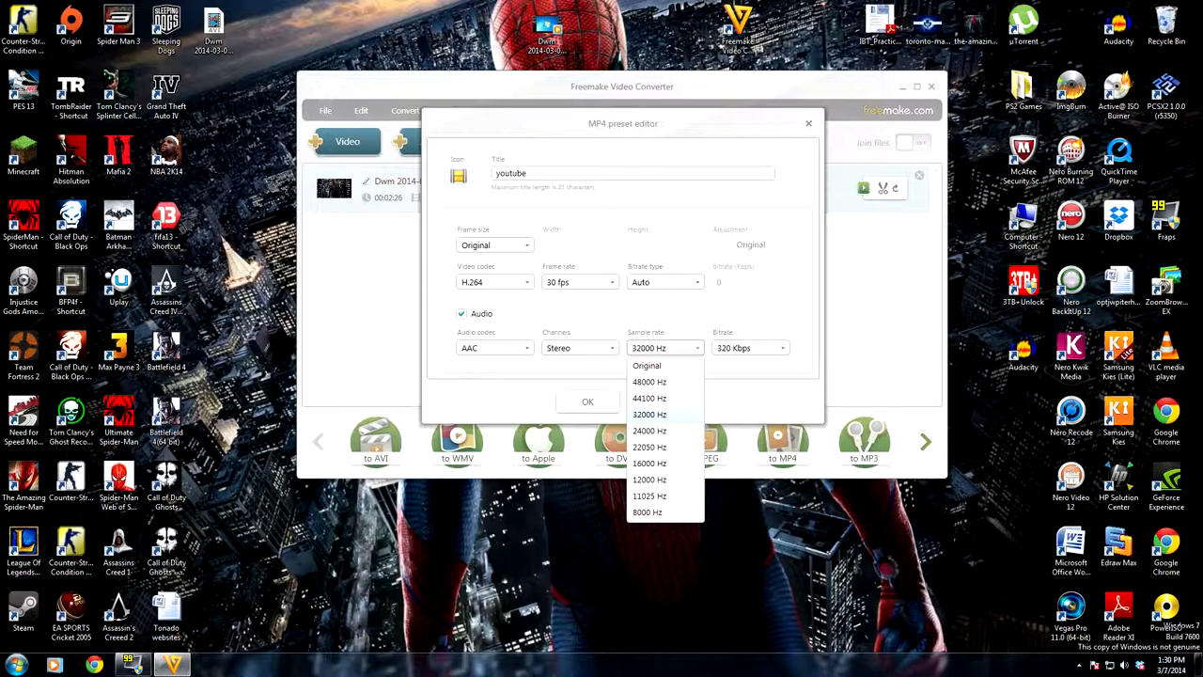
{"action": "left_click", "coordinate": [650, 415]}
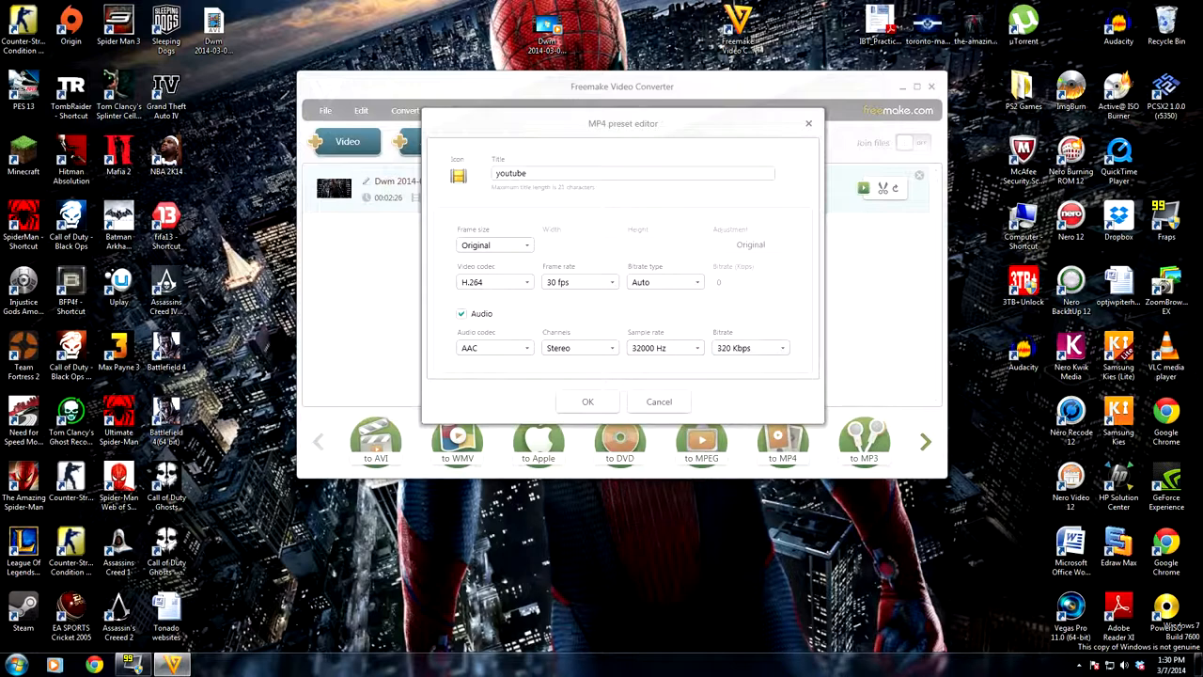
{"action": "left_click", "coordinate": [781, 348]}
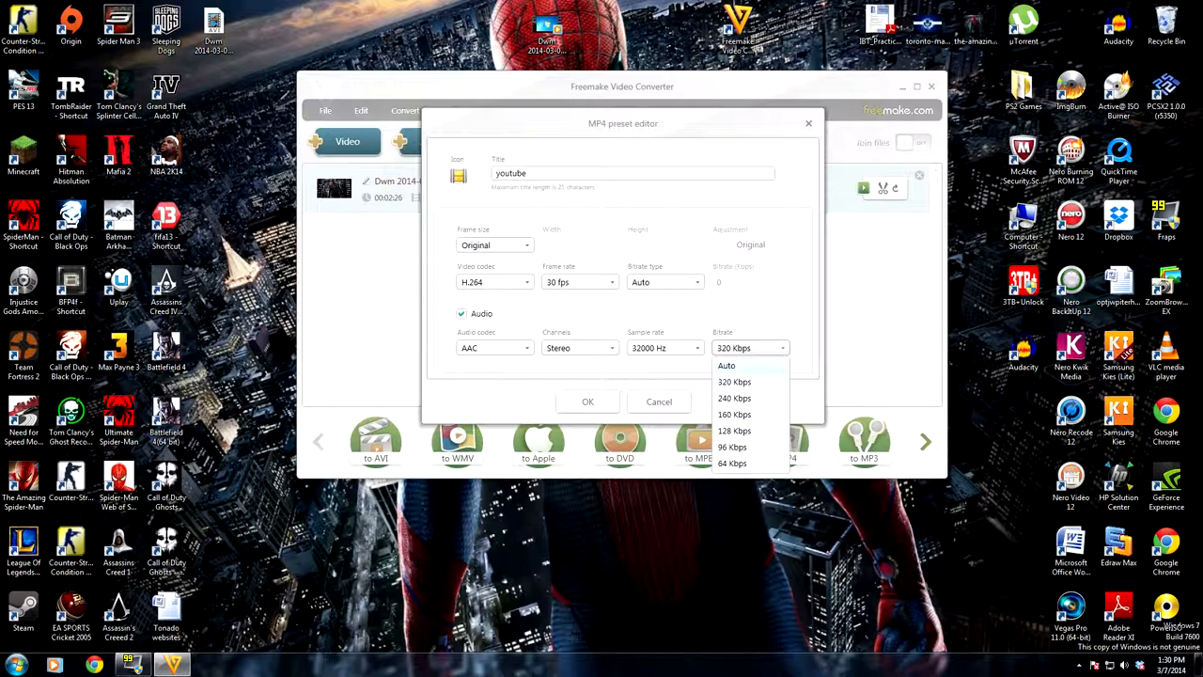
{"action": "left_click", "coordinate": [734, 382]}
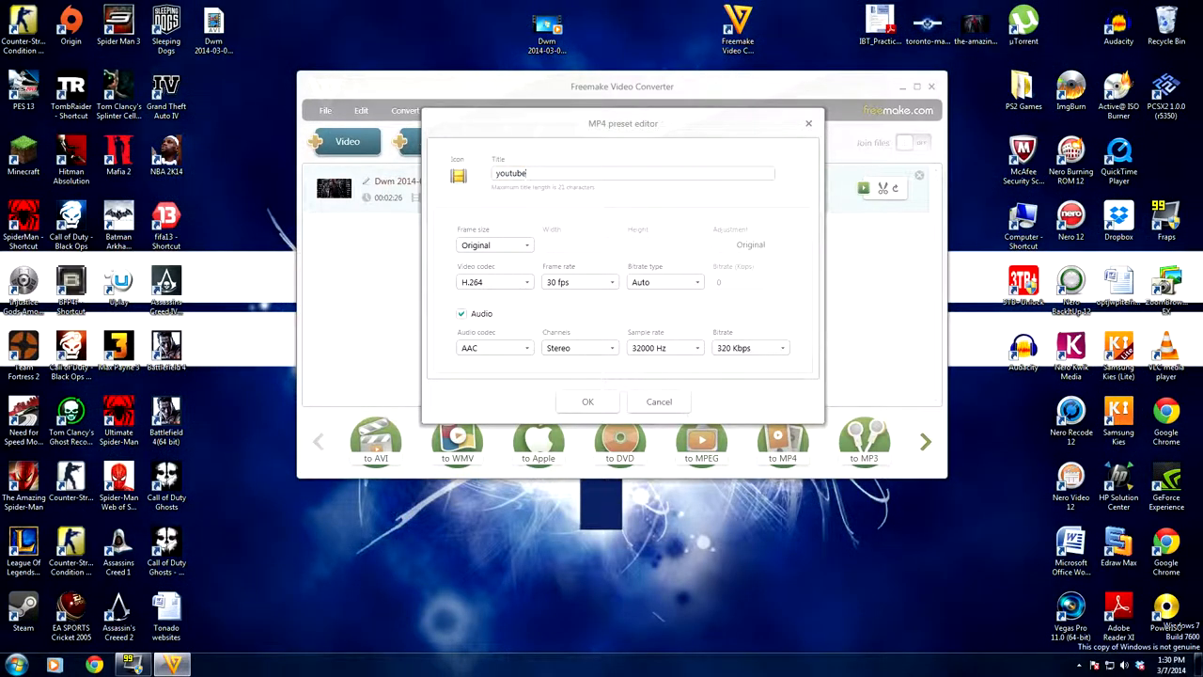
Save the youtube preset and name the desktop output 'ujouijuihiuguyg'.
{"action": "left_click", "coordinate": [588, 401]}
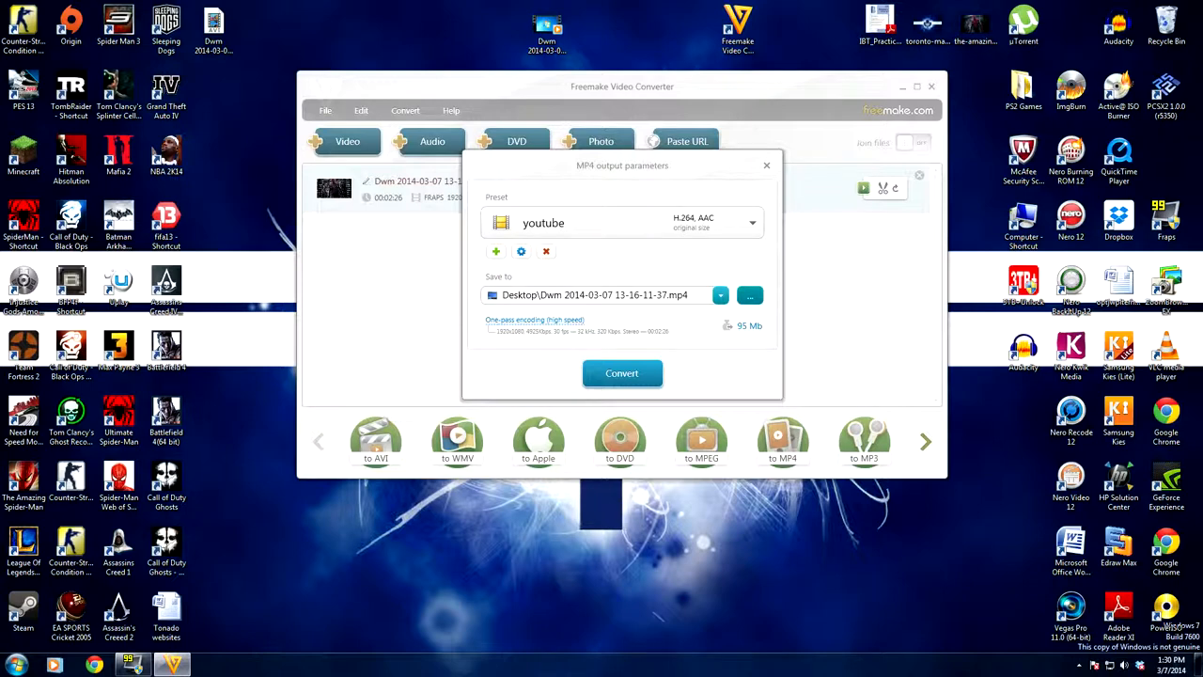
{"action": "left_click", "coordinate": [749, 294]}
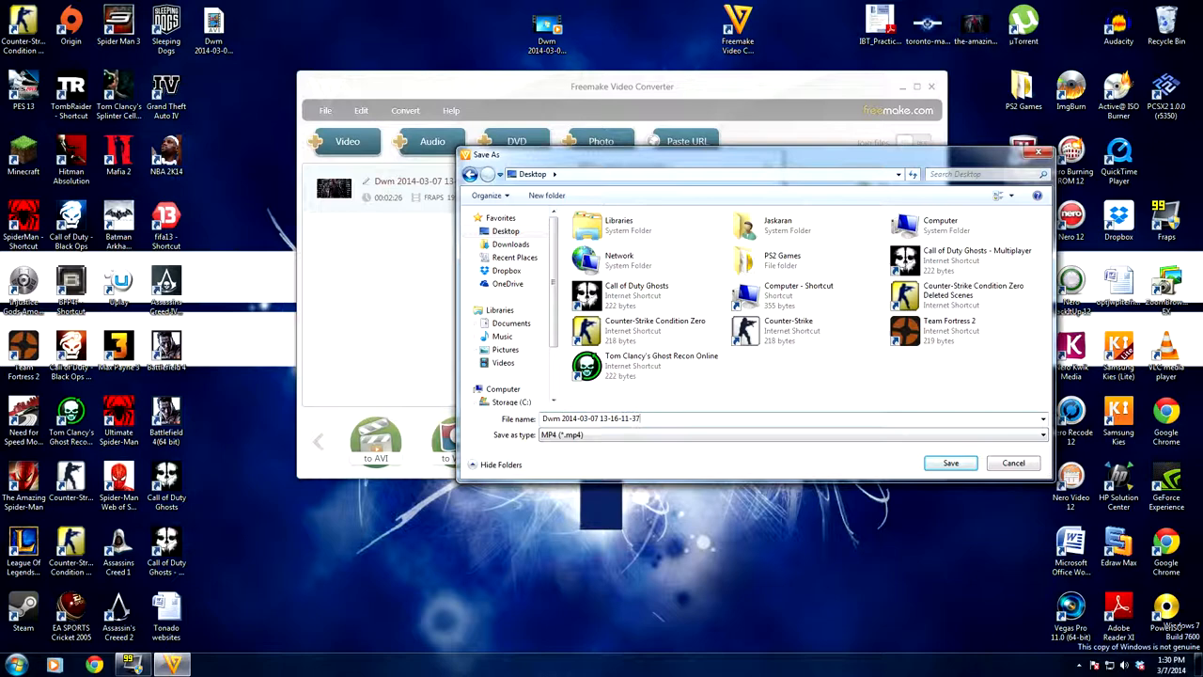
{"action": "type", "text": "ujouijuihiuguyg"}
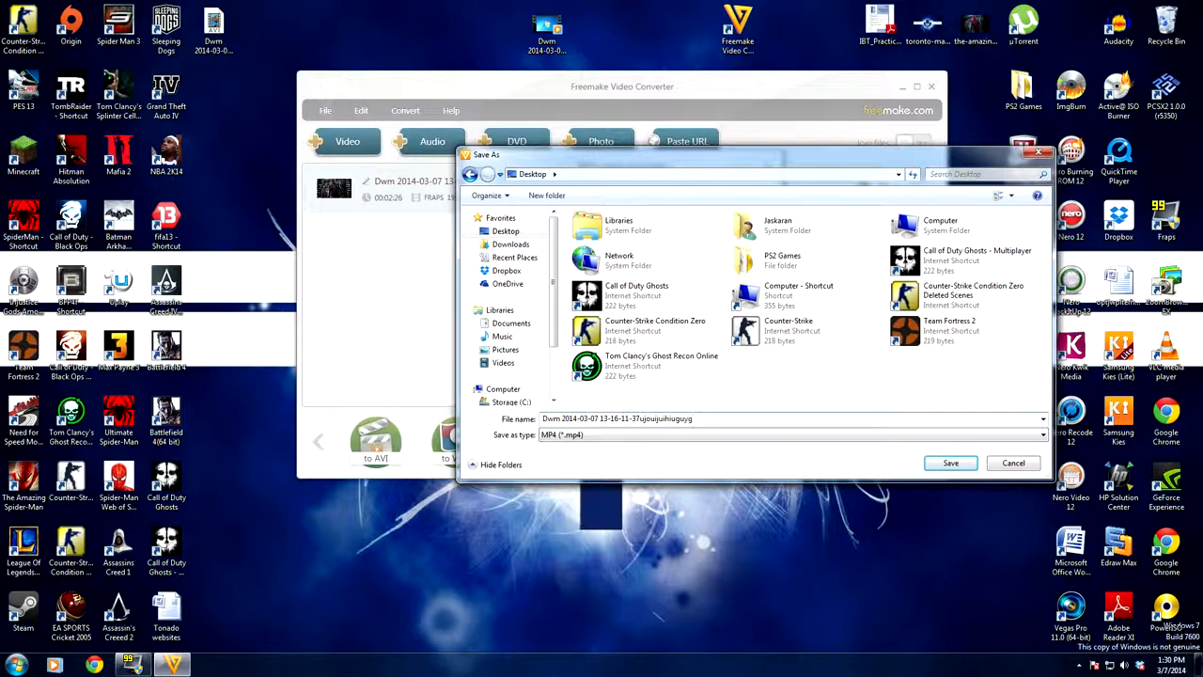
{"action": "left_click", "coordinate": [950, 463]}
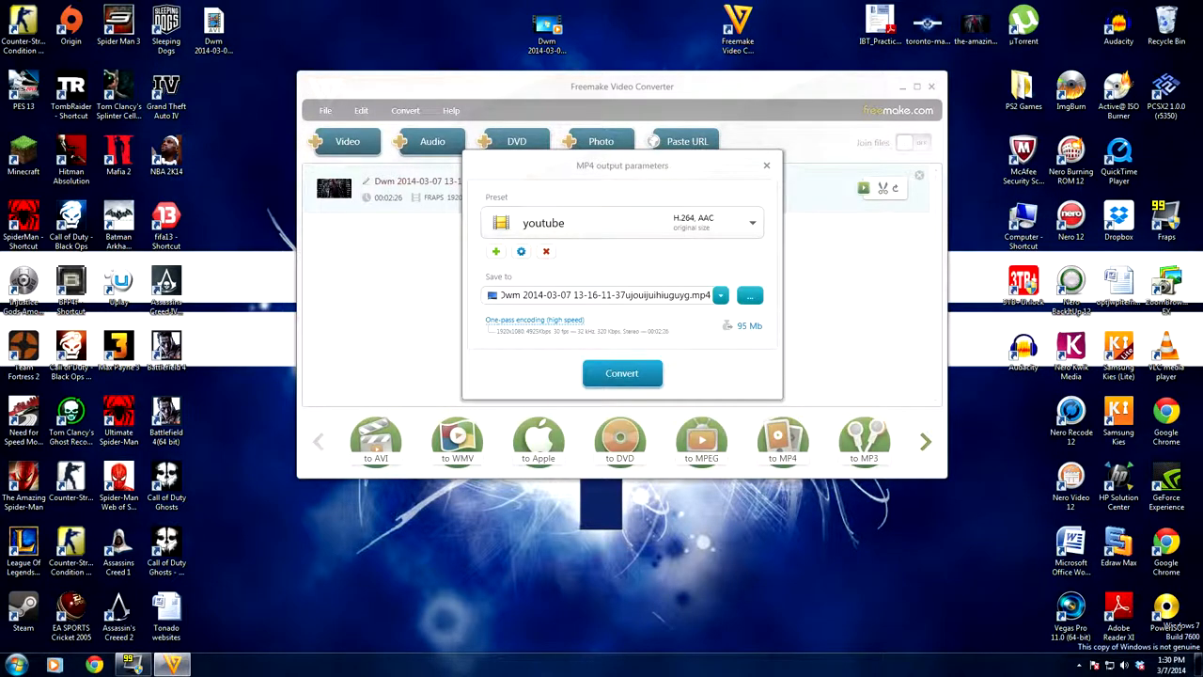
Convert the recording to MP4 and dismiss the completion windows.
{"action": "left_click", "coordinate": [621, 373]}
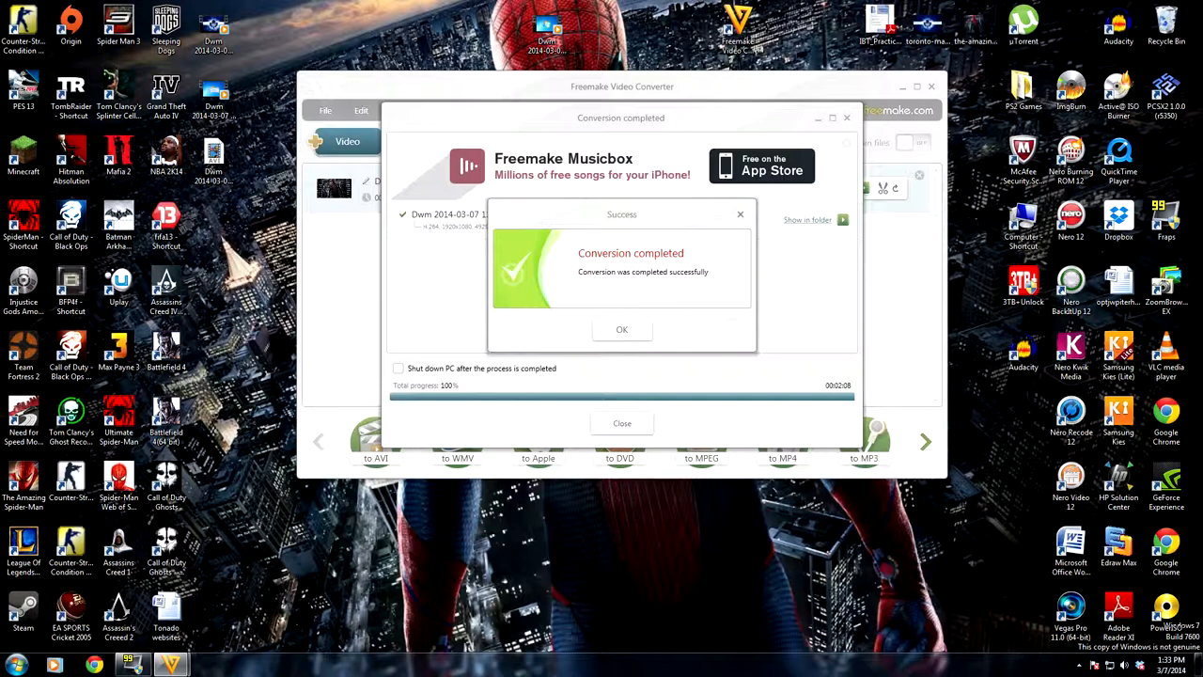
{"action": "left_click", "coordinate": [622, 329]}
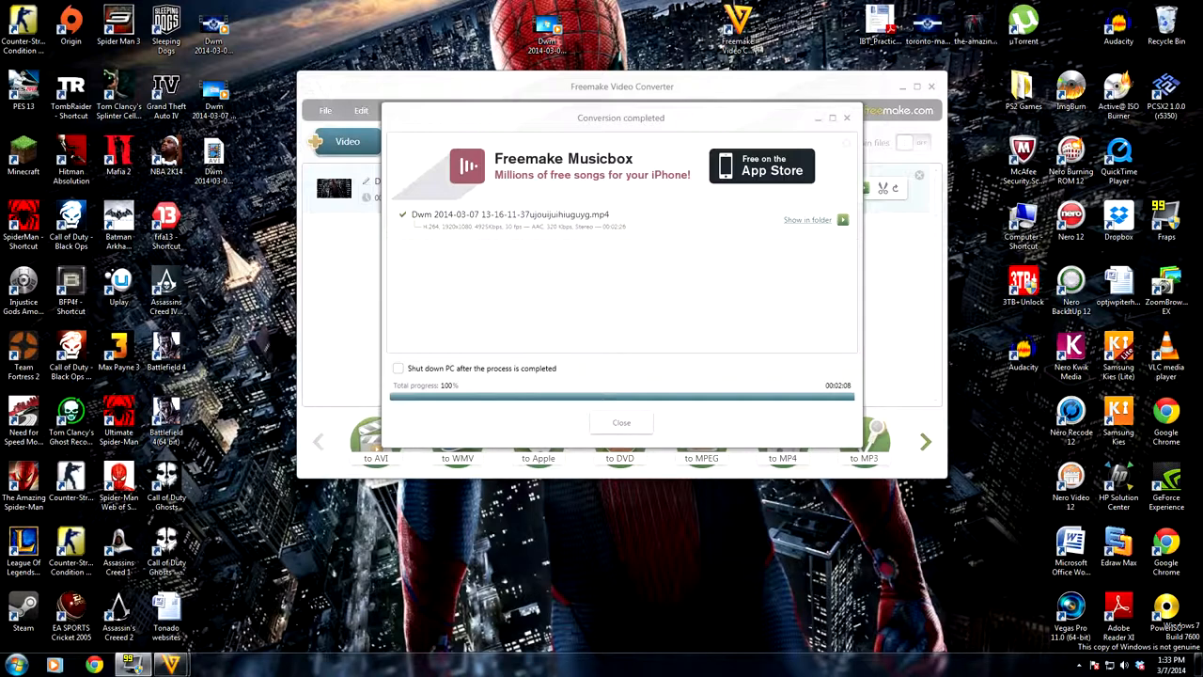
{"action": "left_click", "coordinate": [620, 422]}
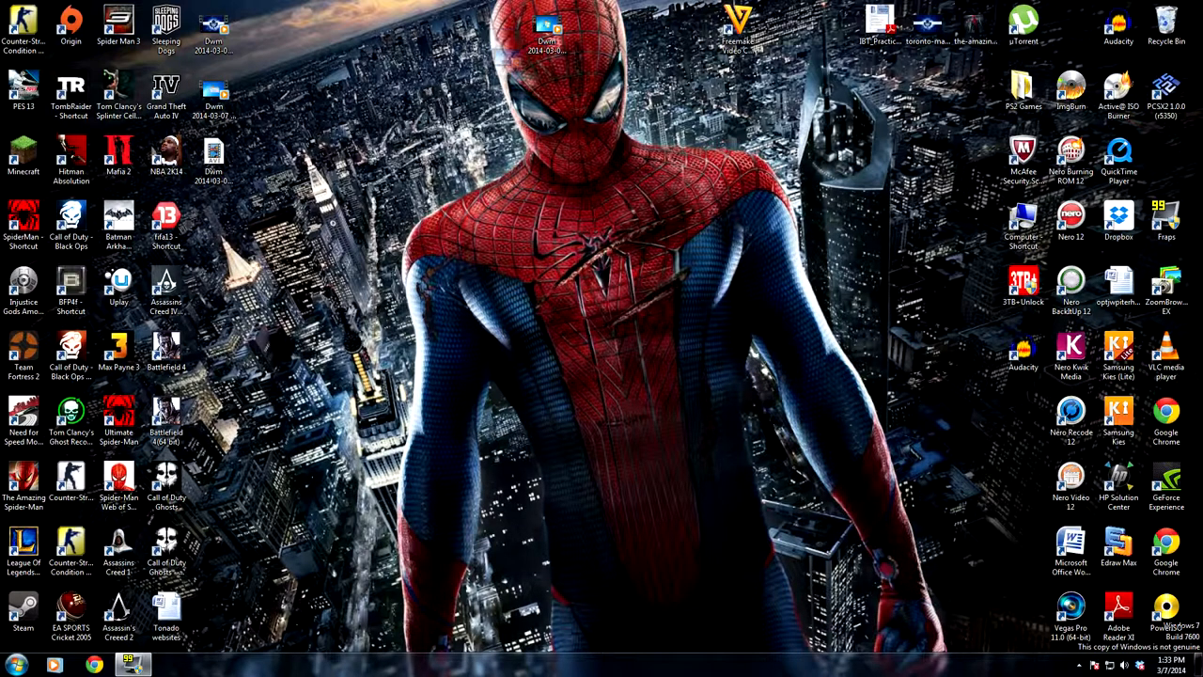
Open the original AVI's Properties and drag it beside the MP4's Properties.
{"action": "right_click", "coordinate": [547, 33]}
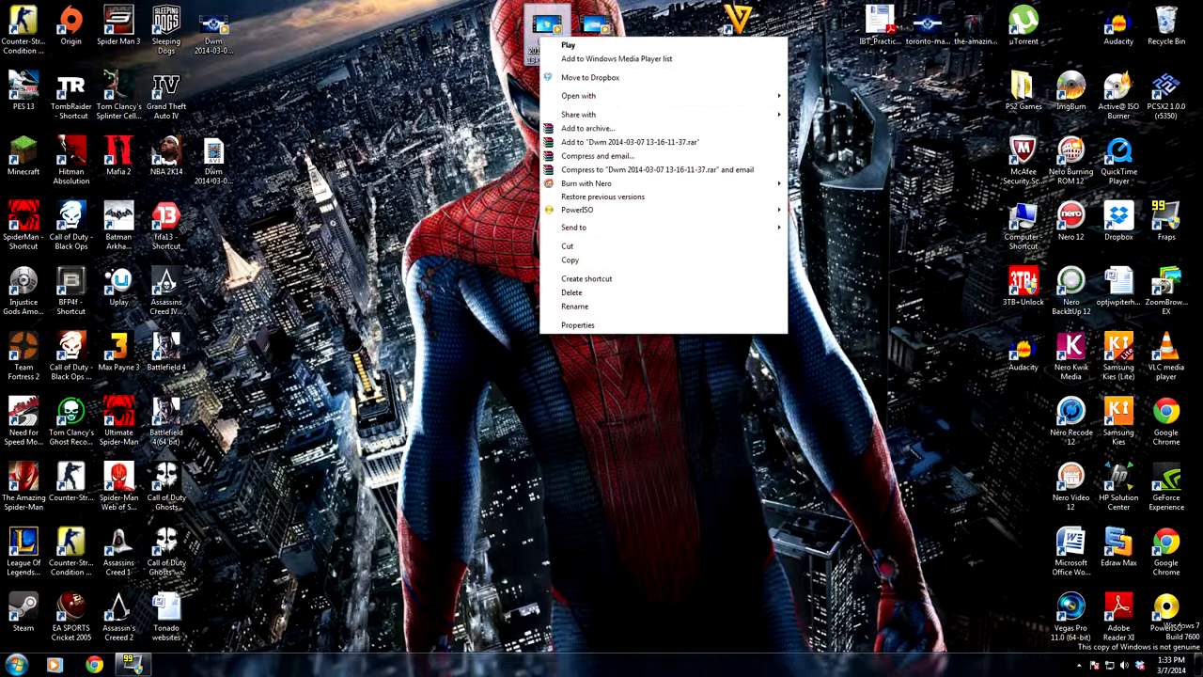
{"action": "left_click", "coordinate": [578, 324]}
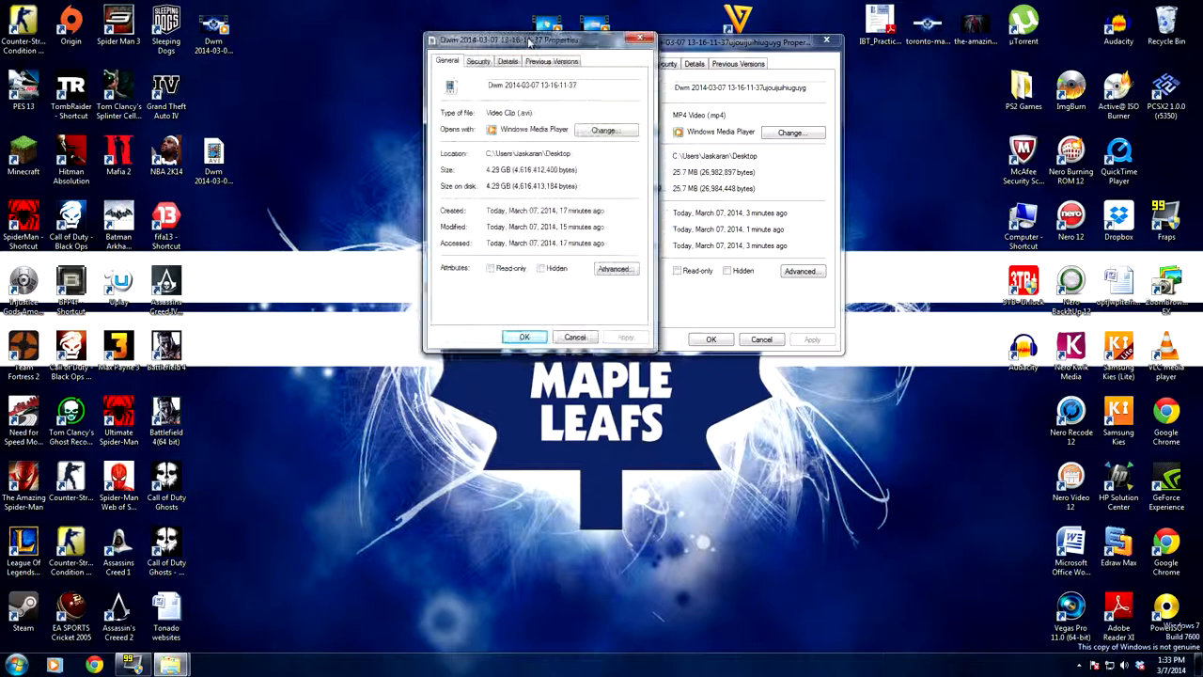
{"action": "left_click_drag", "start_coordinate": [507, 39], "coordinate": [483, 35]}
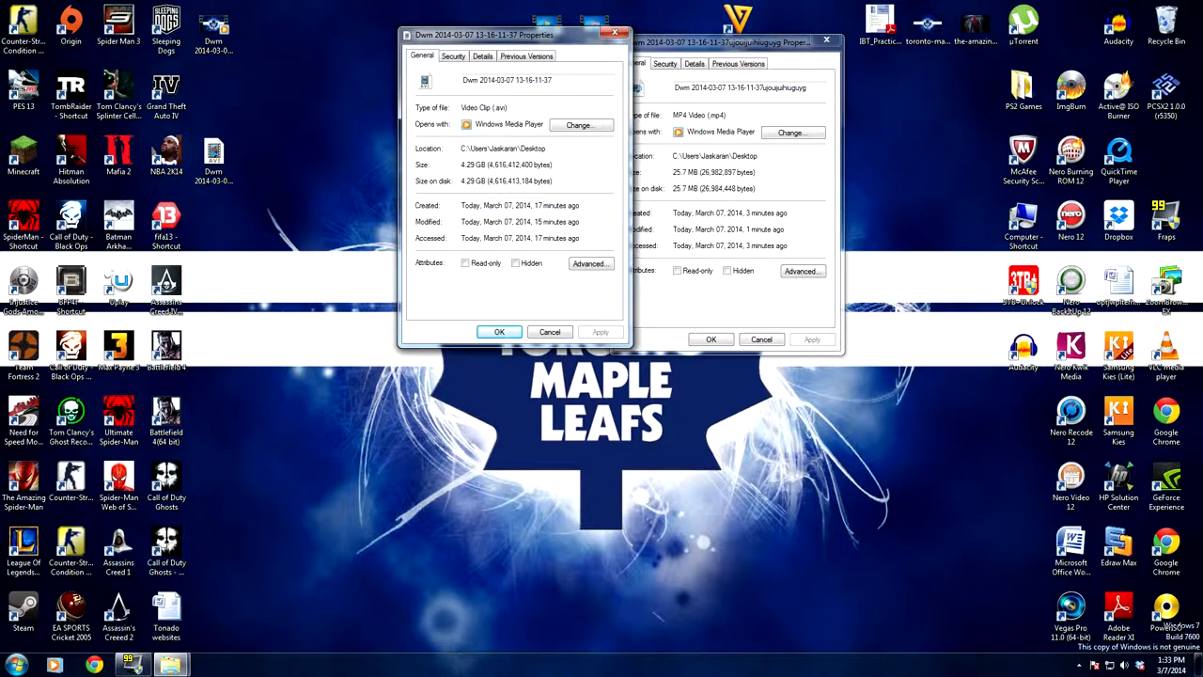